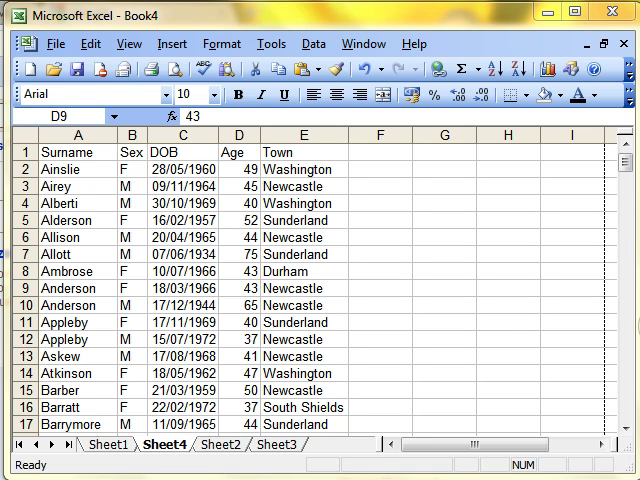
pyautogui.moveTo(336, 280)
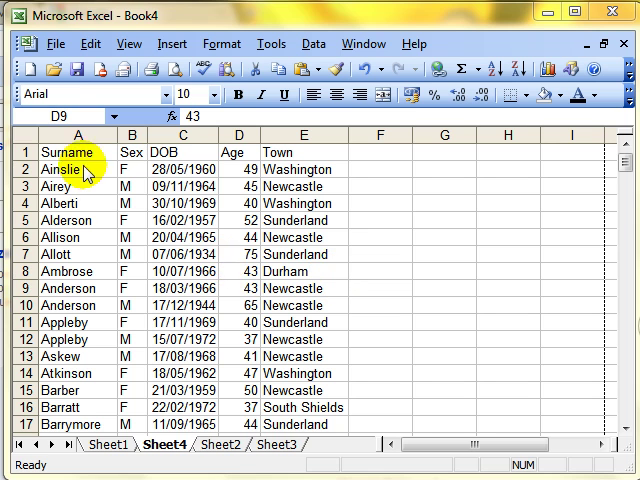
# Fill the header cells A1:E1 (Surname to Town) with green
pyautogui.moveTo(78, 152); pyautogui.dragTo(300, 152)
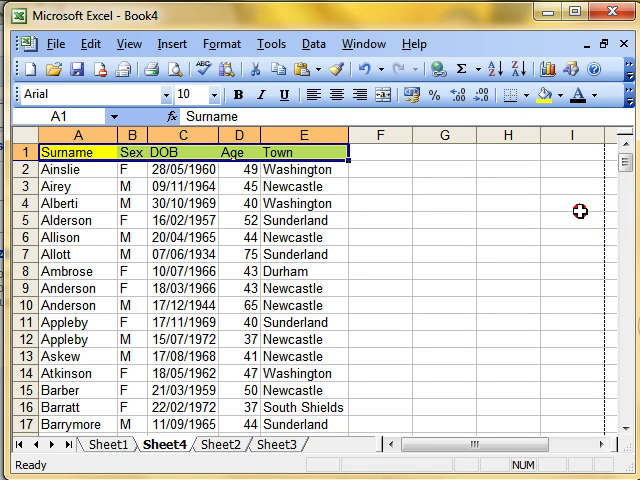
pyautogui.click(596, 96)
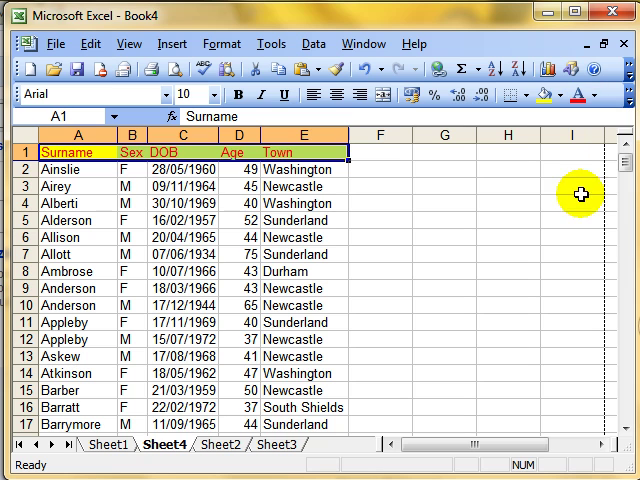
pyautogui.moveTo(224, 178)
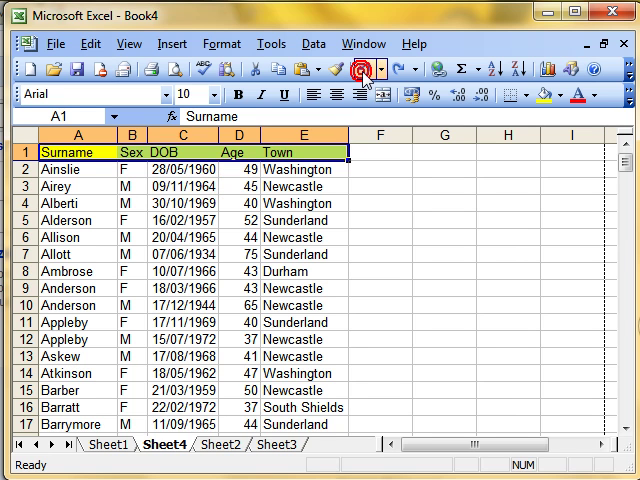
# Undo the header fill and head to Tools > Macro > Security
pyautogui.click(236, 322)
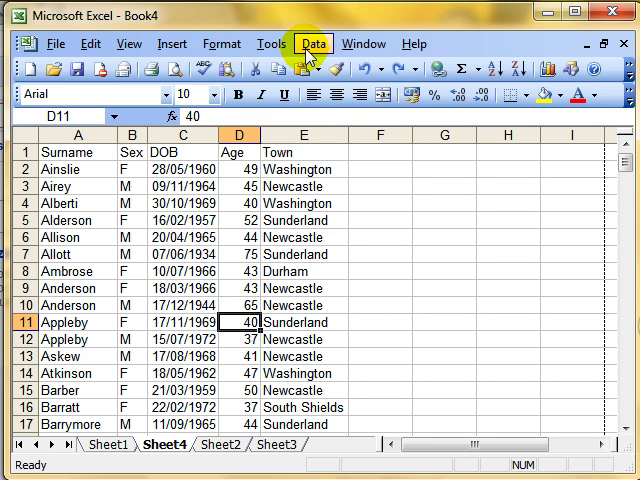
pyautogui.click(272, 44)
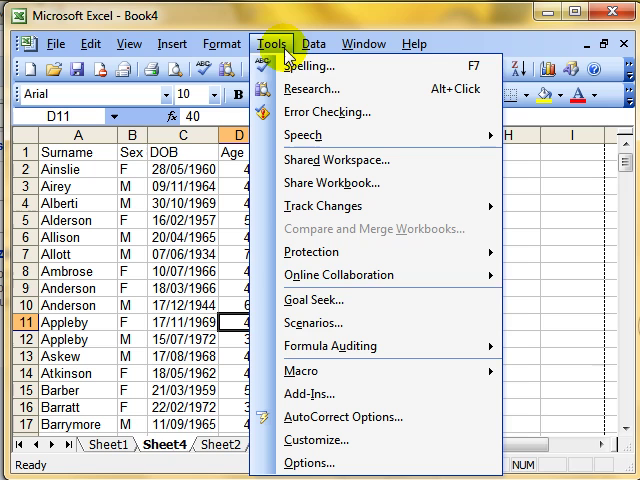
pyautogui.moveTo(300, 370)
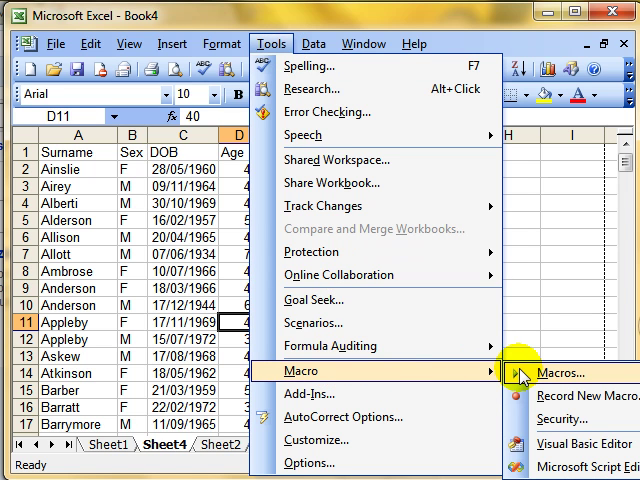
pyautogui.moveTo(580, 444)
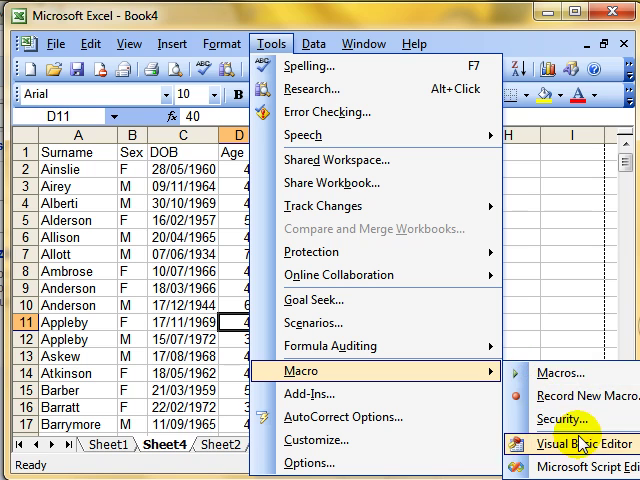
pyautogui.moveTo(560, 418)
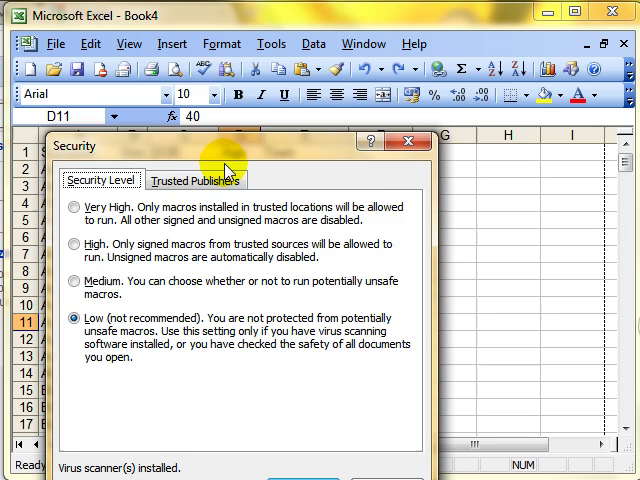
# Compare Medium and High macro security levels, then confirm Low
pyautogui.moveTo(236, 146); pyautogui.dragTo(320, 62)
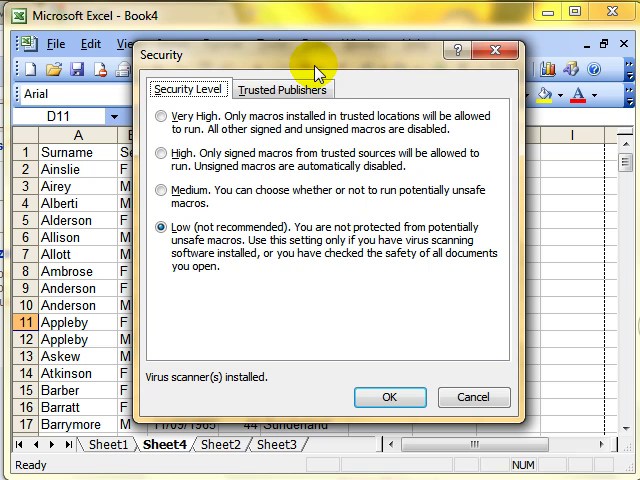
pyautogui.click(168, 192)
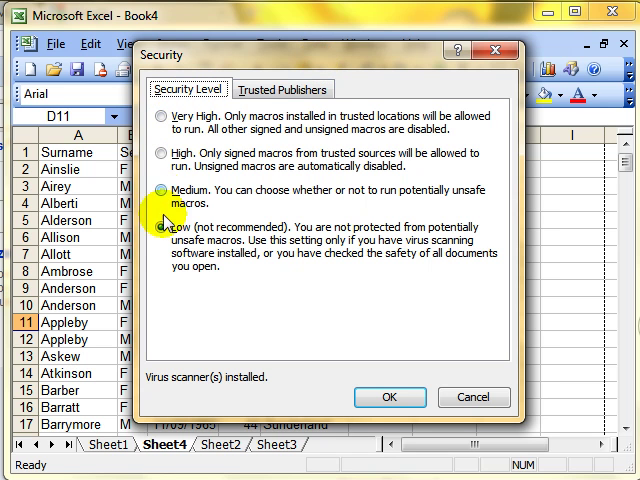
pyautogui.click(162, 218)
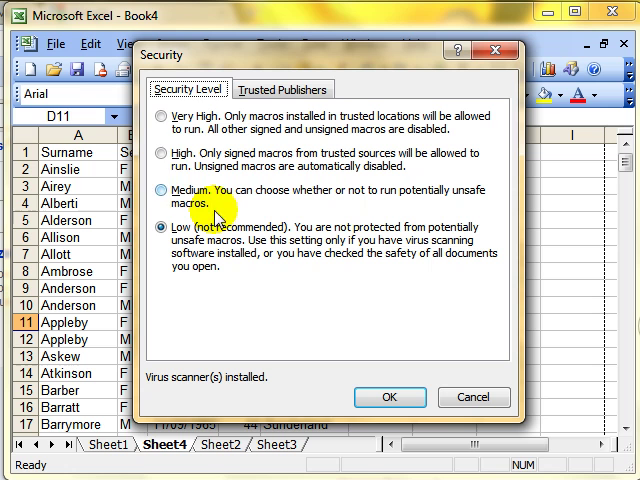
pyautogui.click(160, 156)
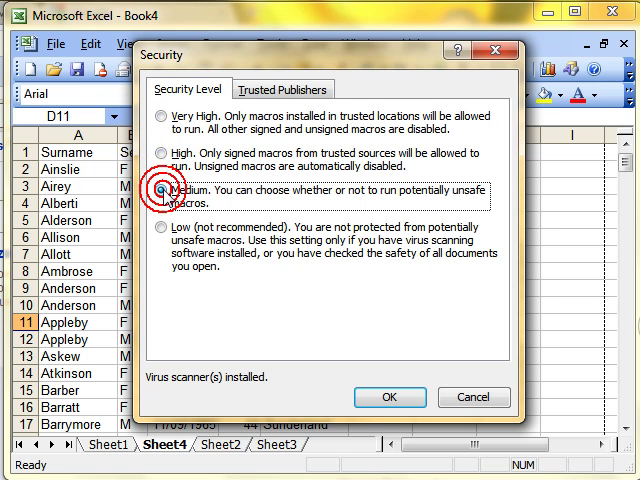
pyautogui.click(160, 158)
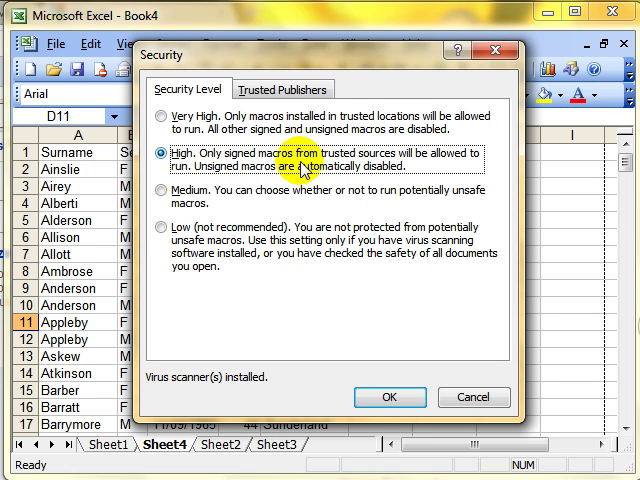
pyautogui.click(160, 200)
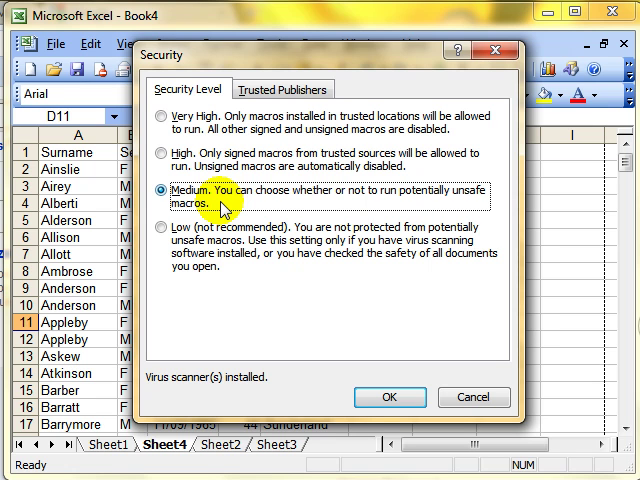
pyautogui.moveTo(324, 204)
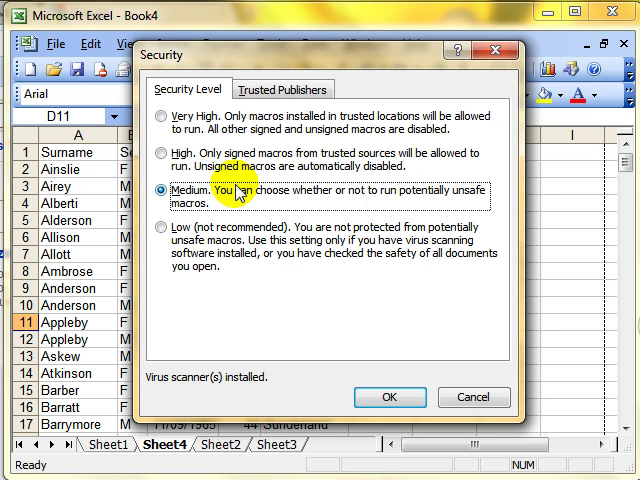
pyautogui.click(162, 228)
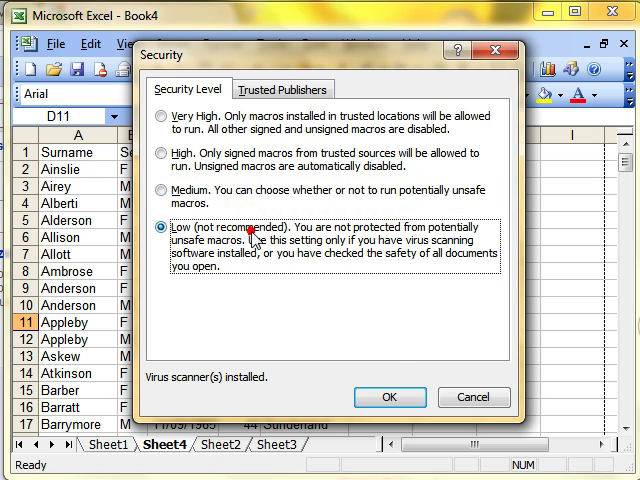
pyautogui.click(390, 396)
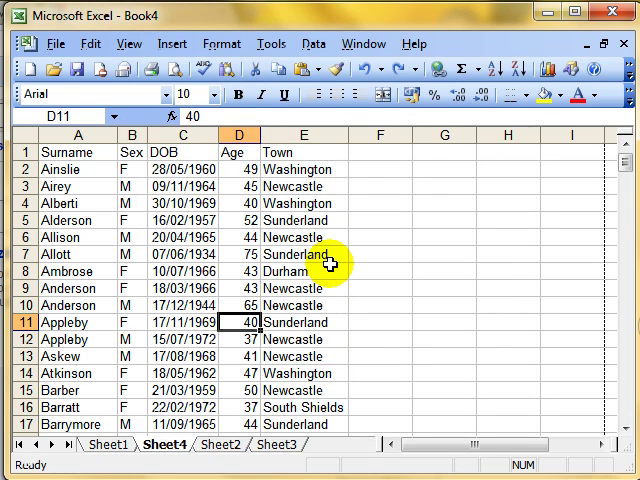
pyautogui.moveTo(320, 230)
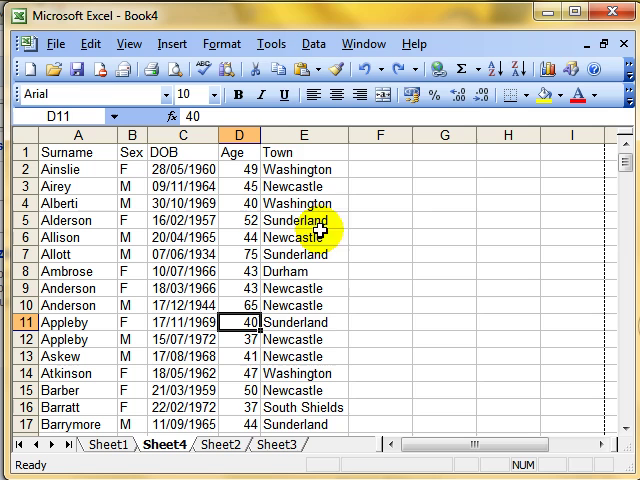
# Bring up the Record Macro dialog proposing Macro3 in This Workbook
pyautogui.click(270, 44)
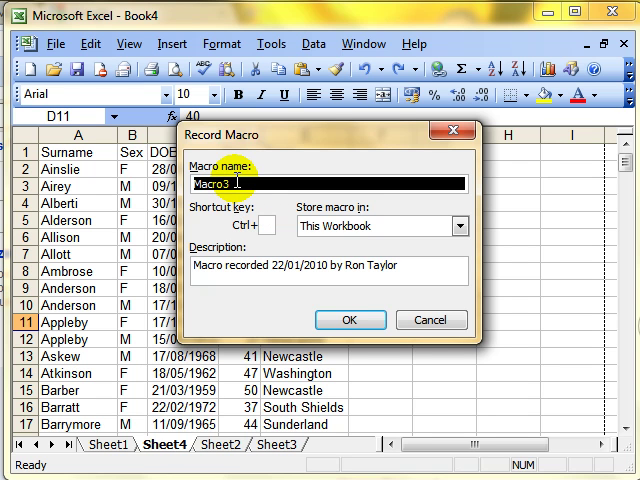
# Enter Change_colour as the new macro's name
pyautogui.write('Change_colou')
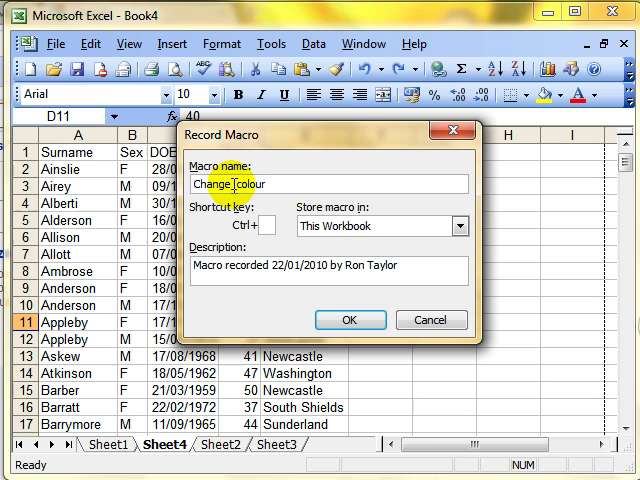
pyautogui.write('_')
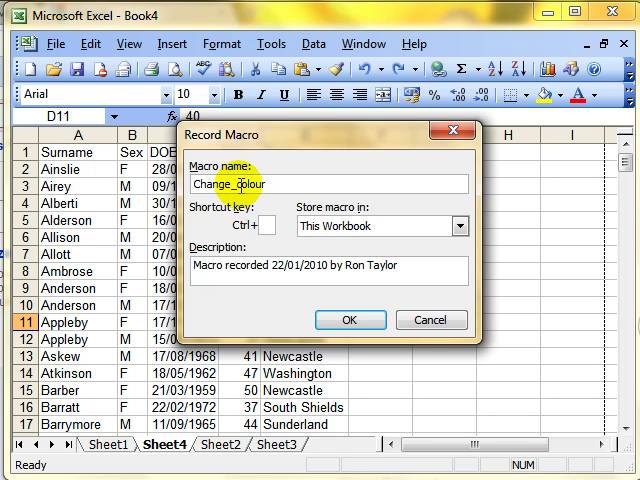
pyautogui.moveTo(272, 164)
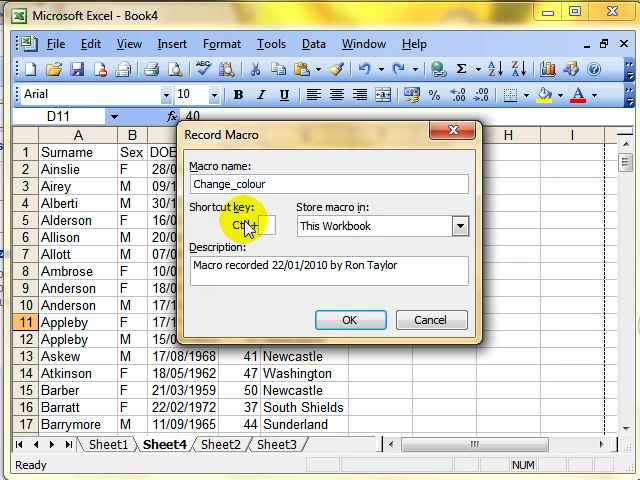
pyautogui.moveTo(300, 222)
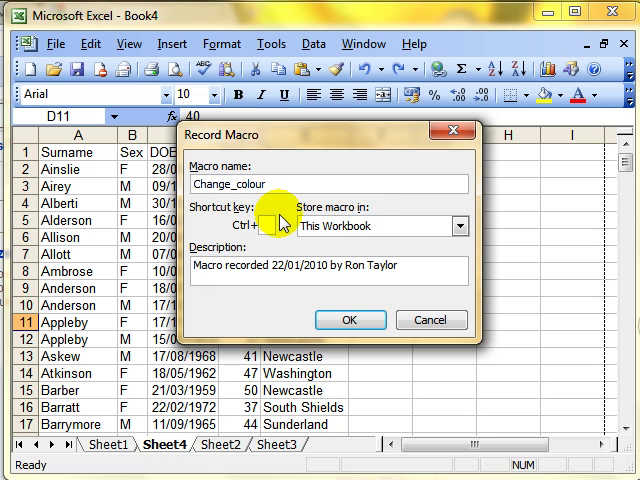
pyautogui.moveTo(372, 222)
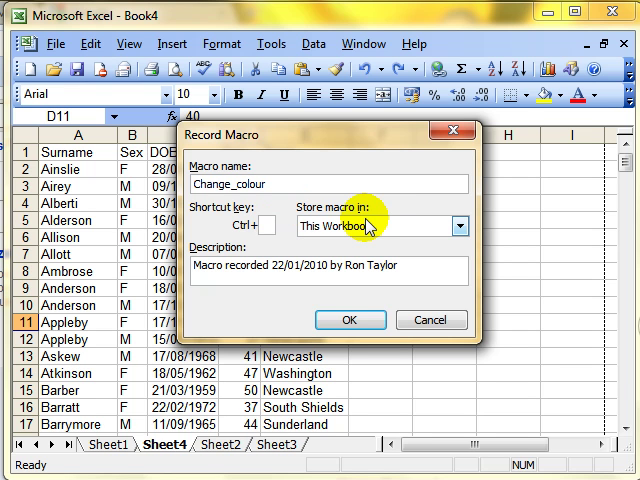
pyautogui.moveTo(432, 232)
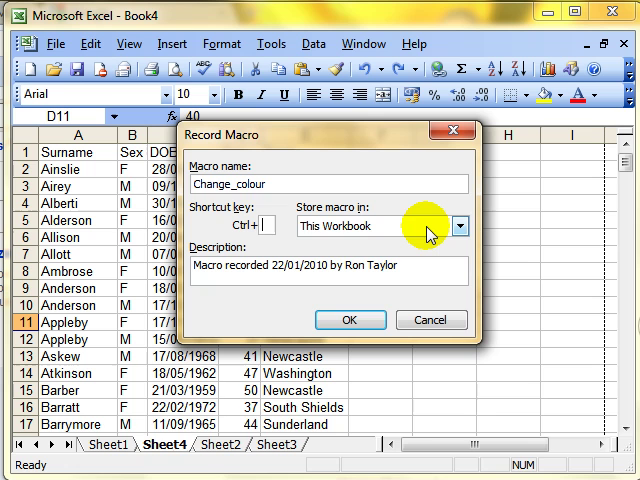
pyautogui.click(456, 226)
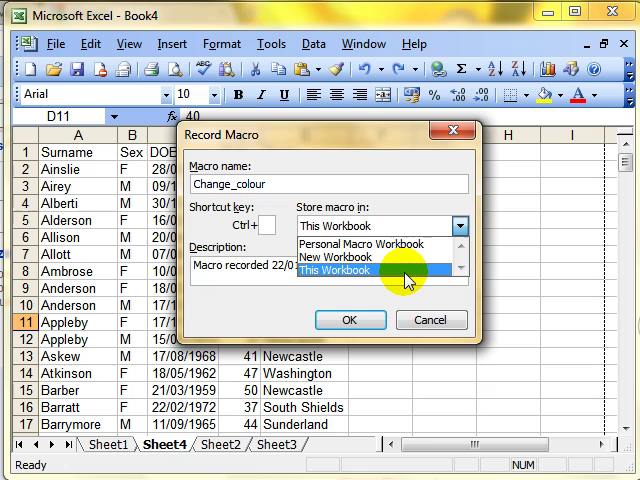
pyautogui.moveTo(384, 264)
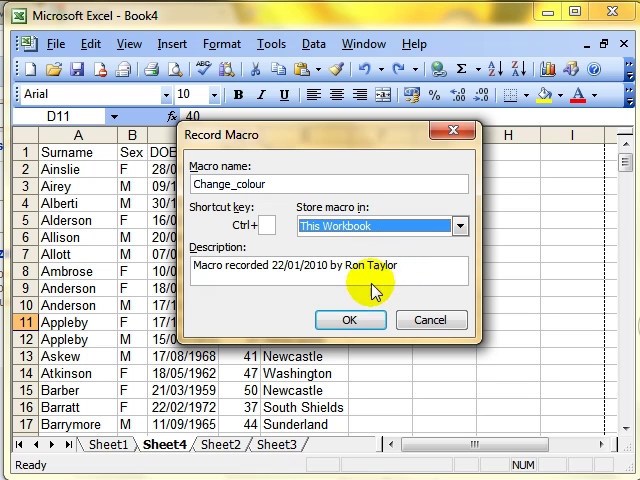
# Record Change_colour giving cell D11 a yellow fill, then stop recording
pyautogui.click(350, 320)
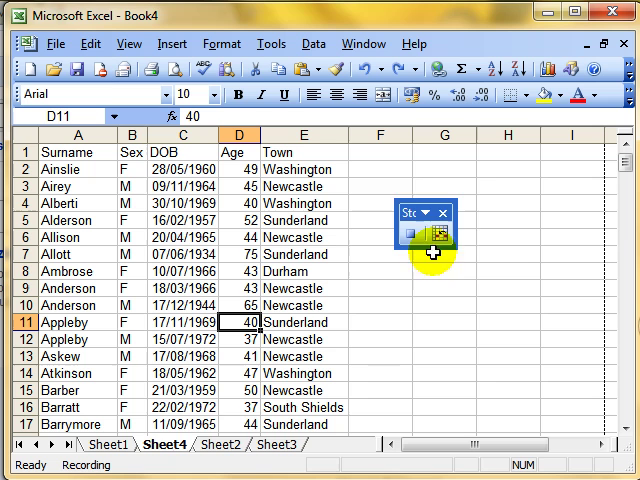
pyautogui.moveTo(380, 280)
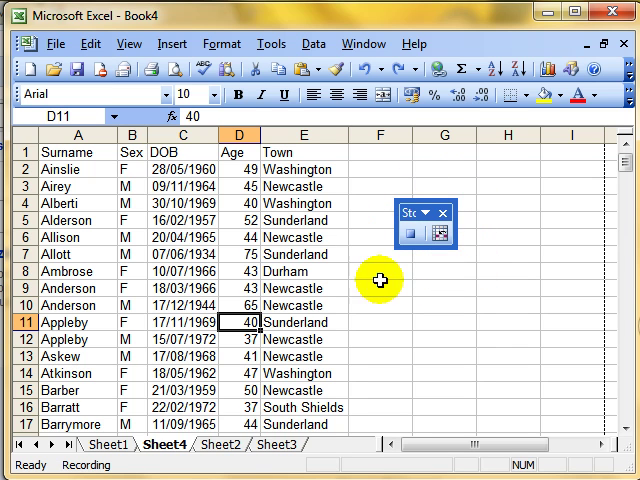
pyautogui.moveTo(348, 268)
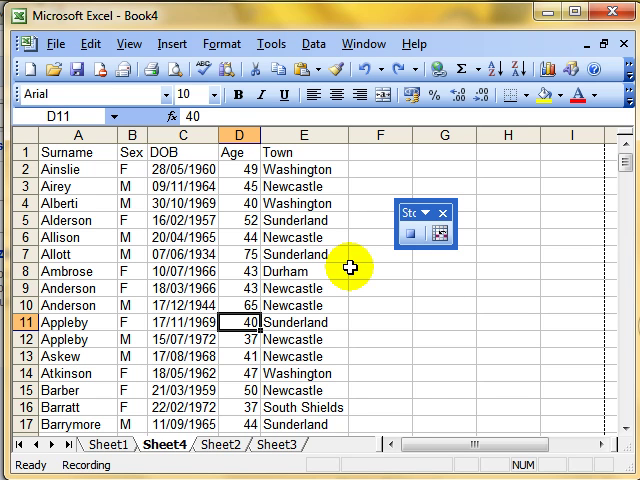
pyautogui.moveTo(336, 272)
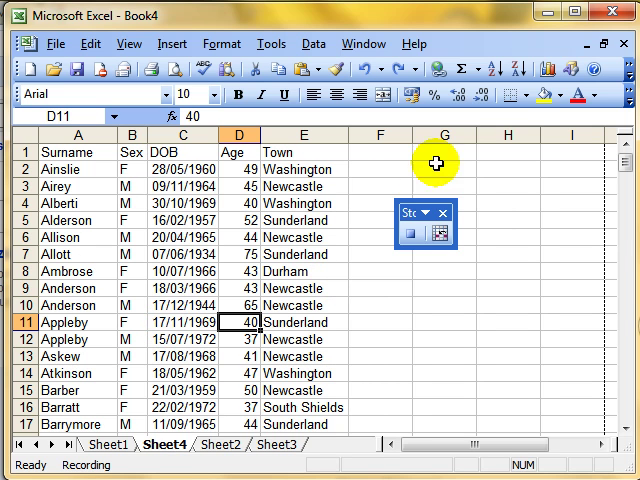
pyautogui.moveTo(520, 132)
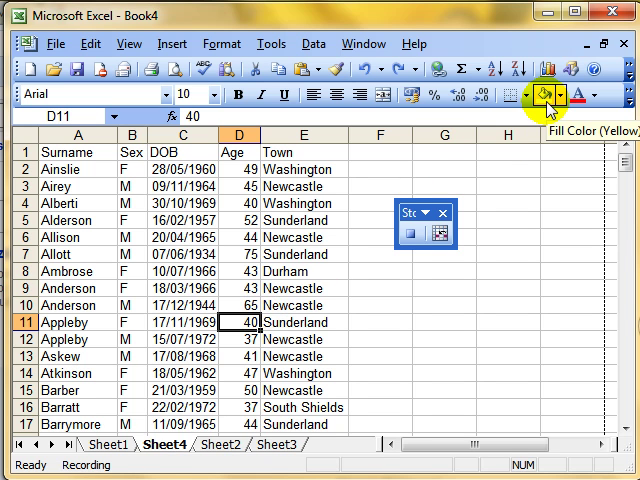
pyautogui.click(556, 96)
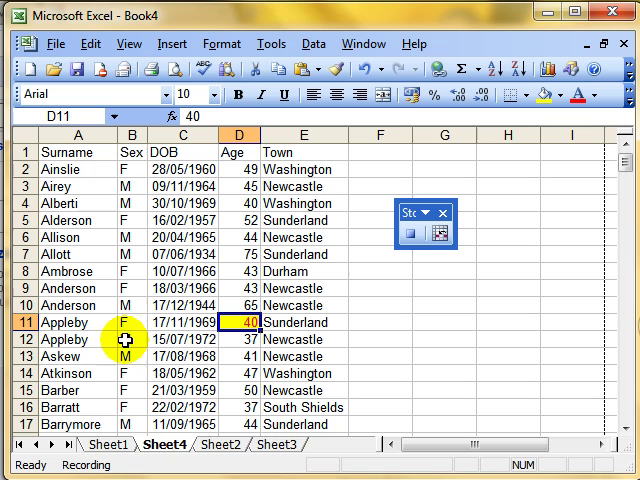
pyautogui.moveTo(376, 232)
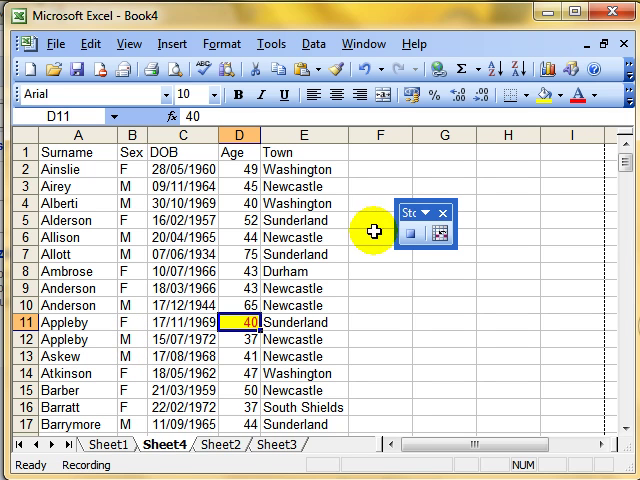
pyautogui.moveTo(442, 240)
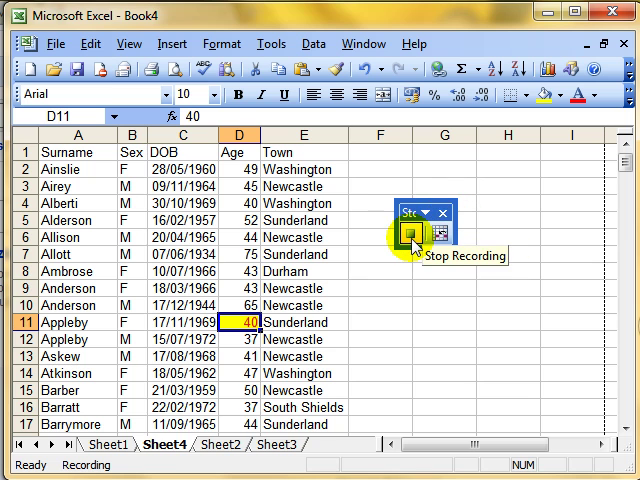
pyautogui.click(402, 236)
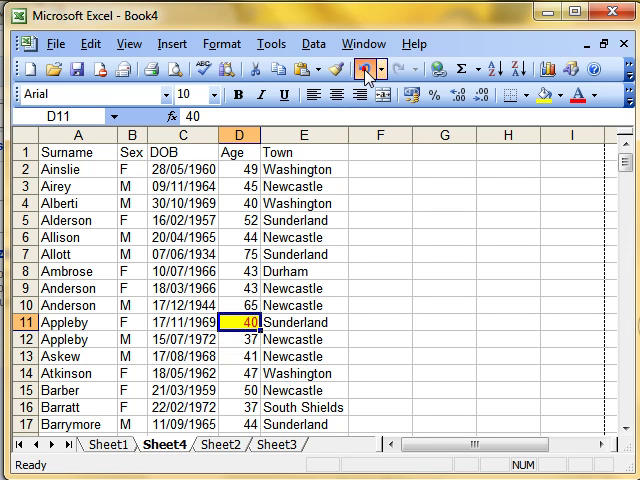
# Select the Surname–Town header cells and go to the Tools commands
pyautogui.click(366, 70)
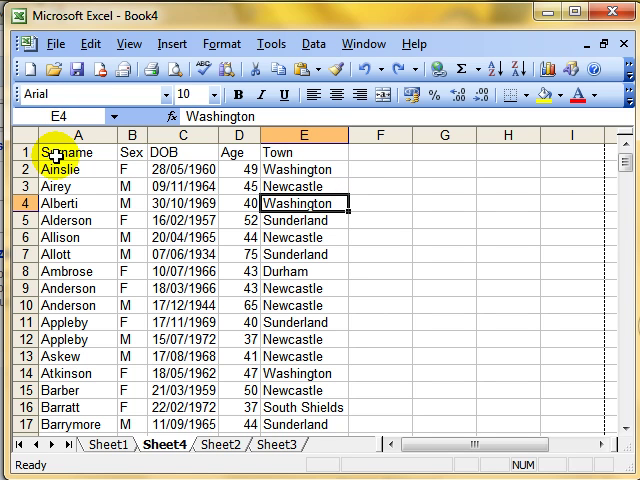
pyautogui.click(78, 152)
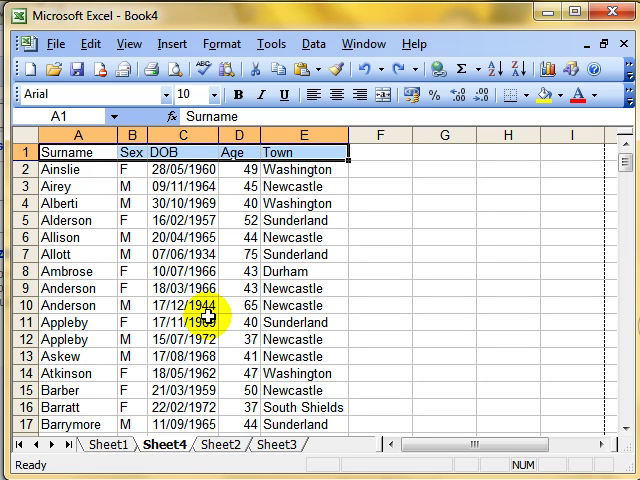
pyautogui.click(272, 44)
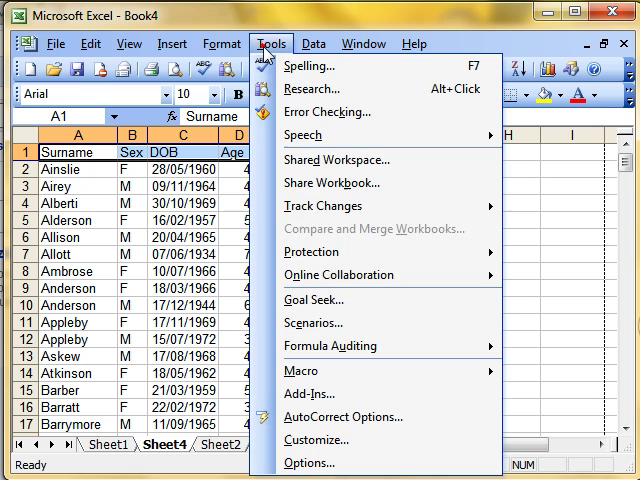
pyautogui.moveTo(304, 372)
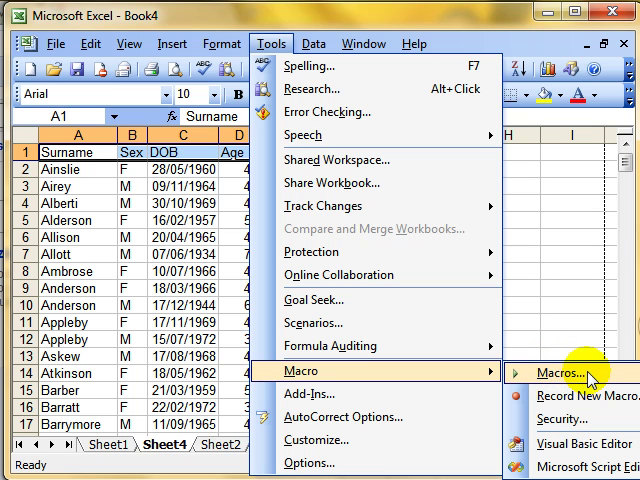
# In the Macros list narrowed to This Workbook, choose Change_colour to run on the headers
pyautogui.click(572, 372)
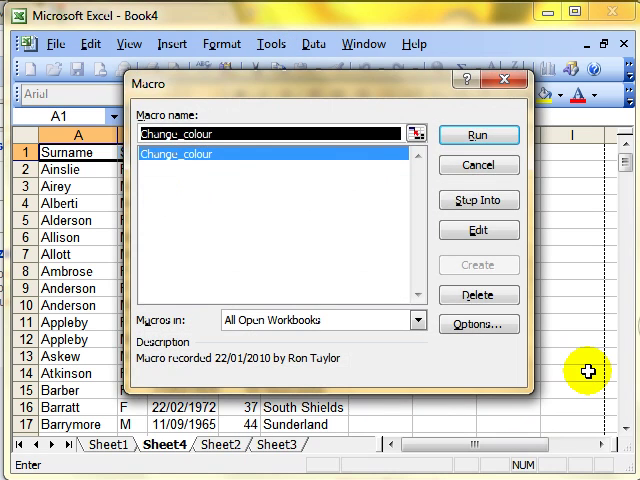
pyautogui.moveTo(196, 236)
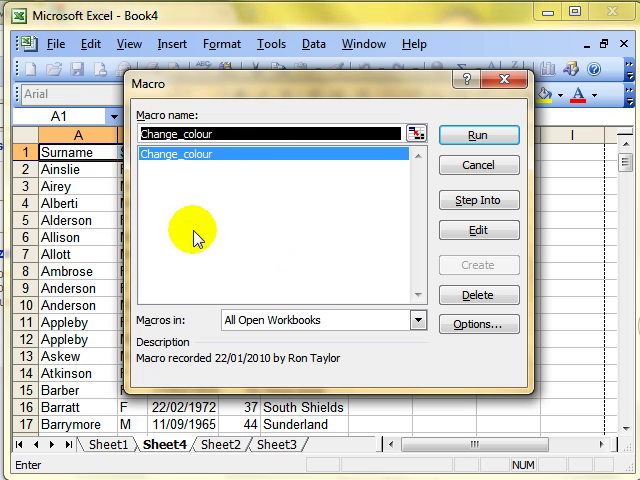
pyautogui.moveTo(248, 242)
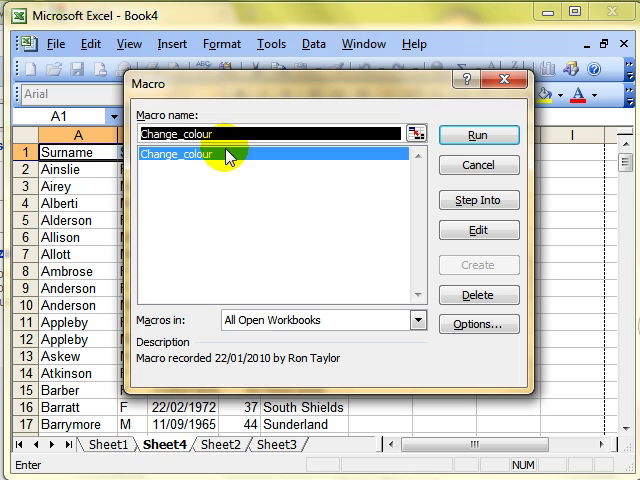
pyautogui.click(410, 320)
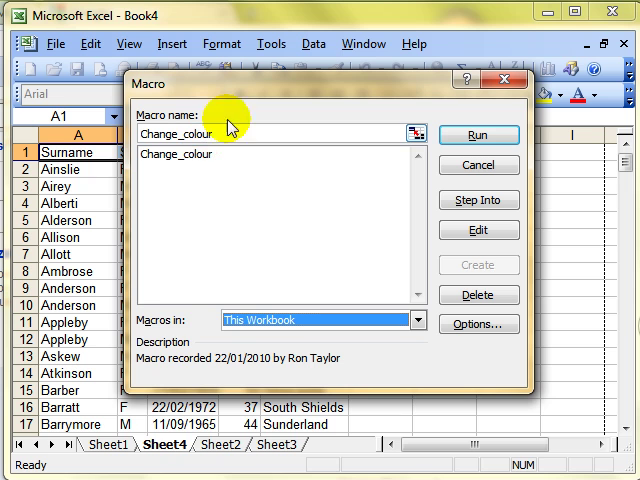
pyautogui.moveTo(244, 180)
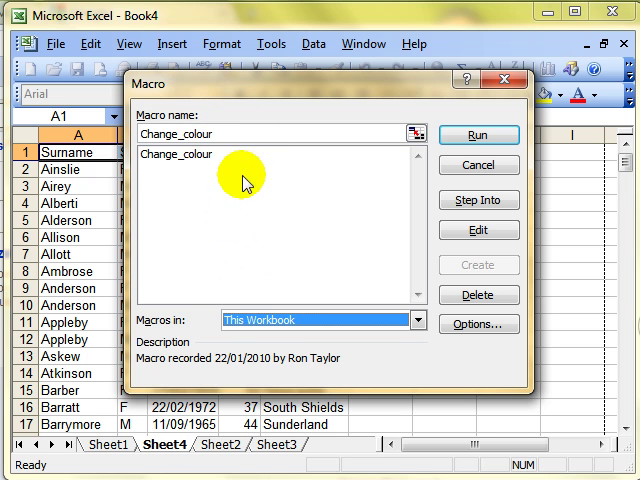
pyautogui.click(176, 152)
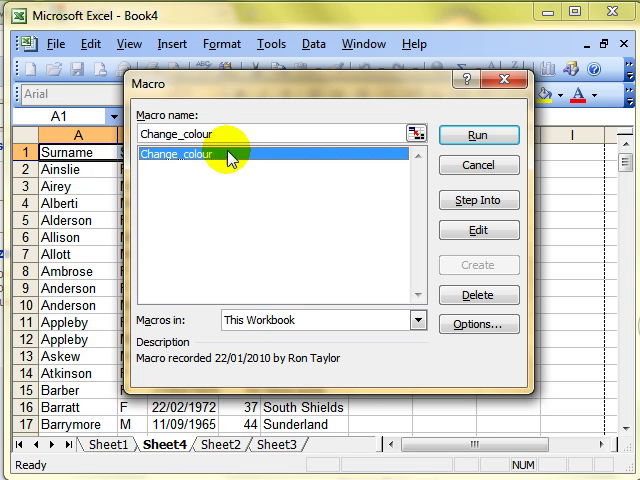
pyautogui.moveTo(480, 136)
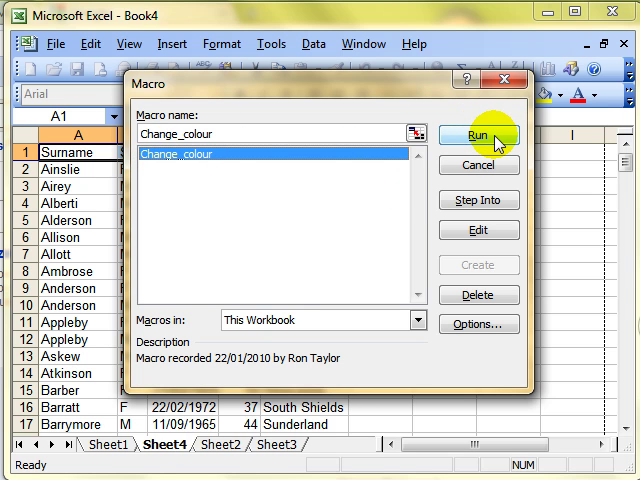
pyautogui.moveTo(480, 298)
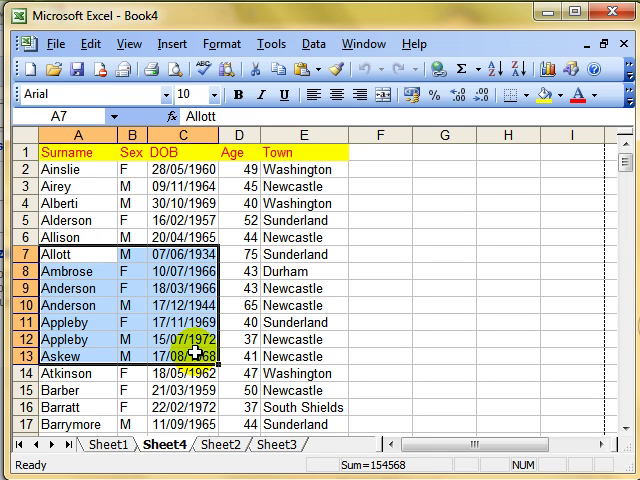
pyautogui.moveTo(276, 44)
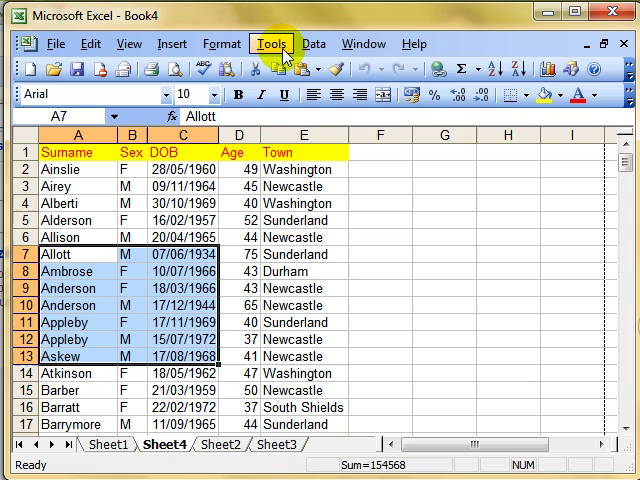
# Run Change_colour on the Allott–Askew rows, then select the Durham cell
pyautogui.click(272, 44)
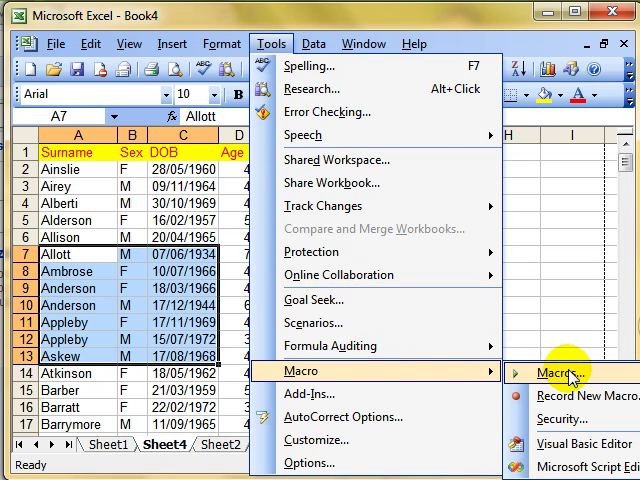
pyautogui.click(562, 372)
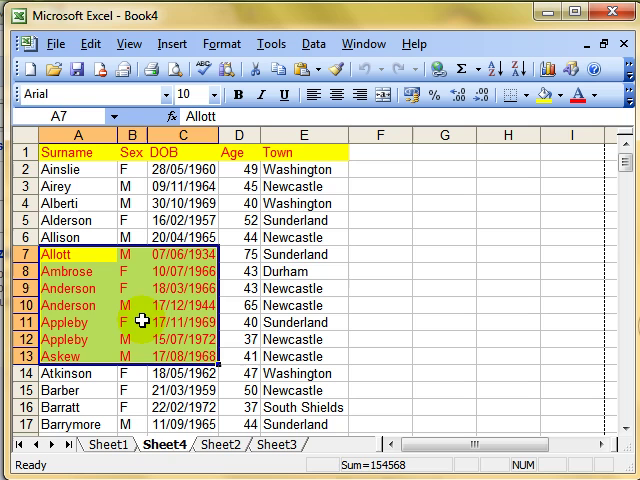
pyautogui.click(304, 272)
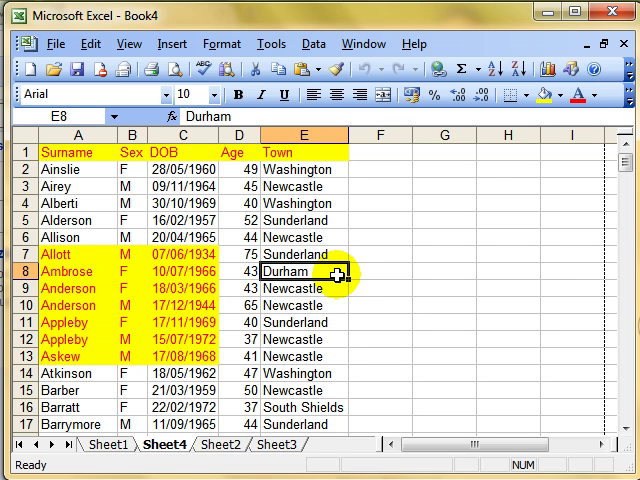
pyautogui.moveTo(304, 164)
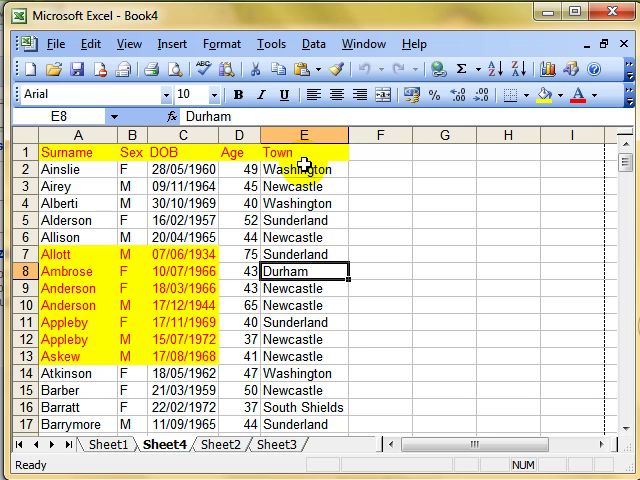
pyautogui.moveTo(272, 44)
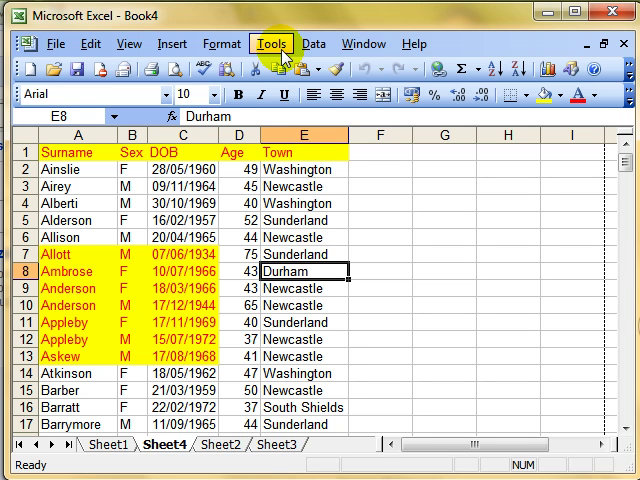
# Start recording a macro named insertheader stored in This Workbook
pyautogui.click(270, 44)
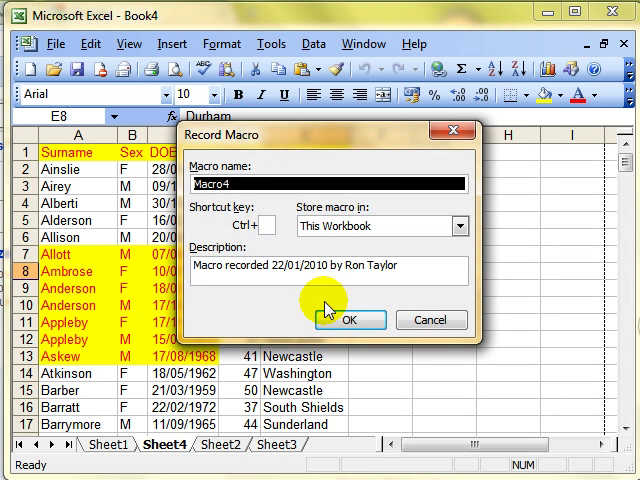
pyautogui.write('insertheader')
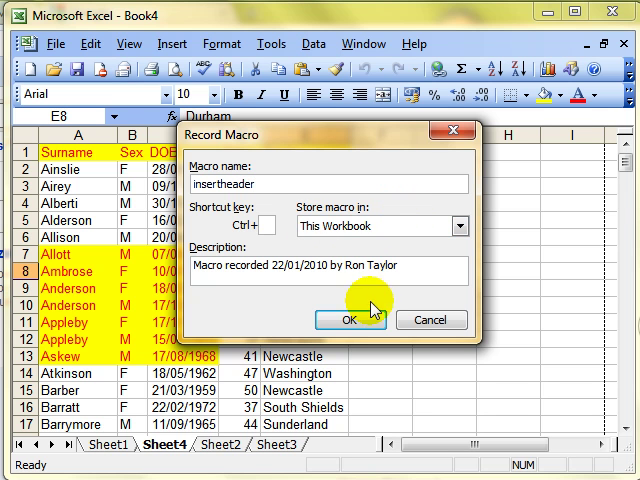
pyautogui.click(348, 320)
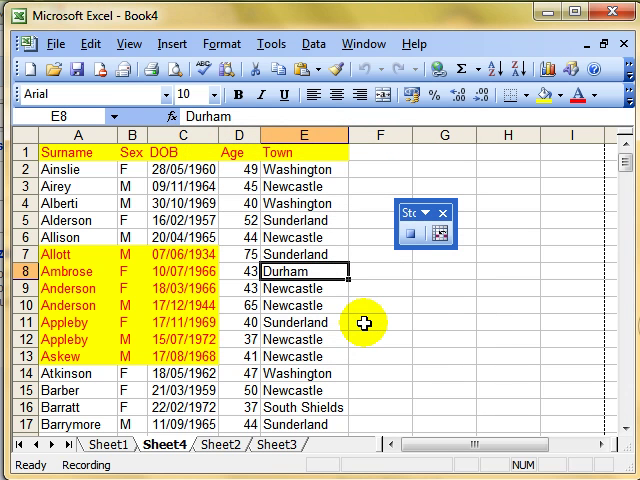
pyautogui.moveTo(420, 296)
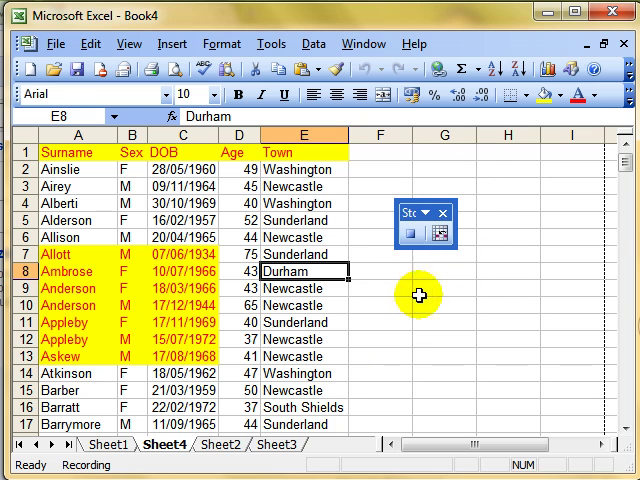
pyautogui.moveTo(408, 230)
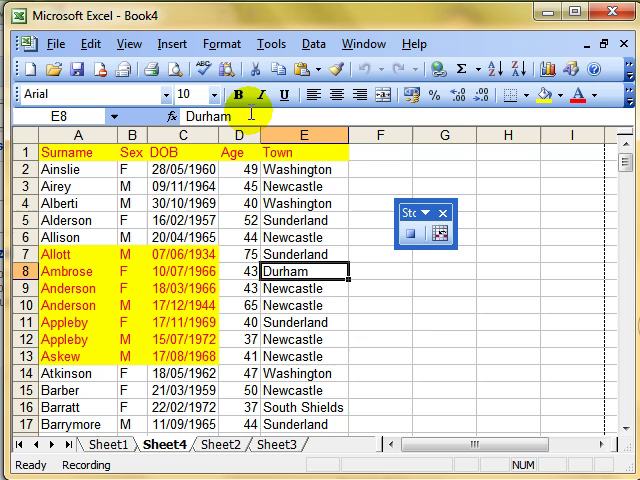
# Choose the confidential header with date and page number from the preset header list
pyautogui.click(132, 44)
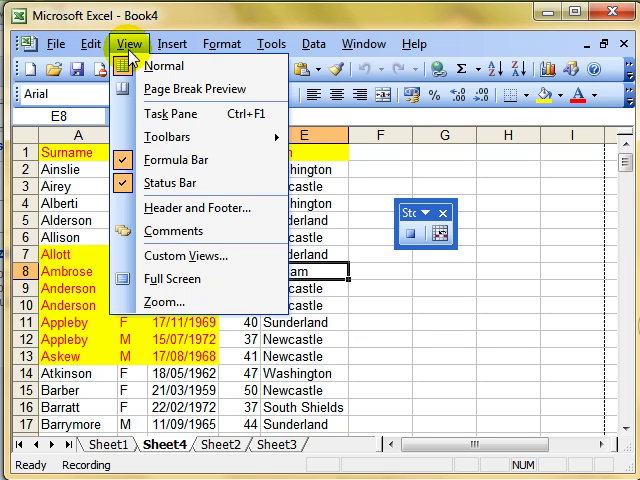
pyautogui.click(184, 208)
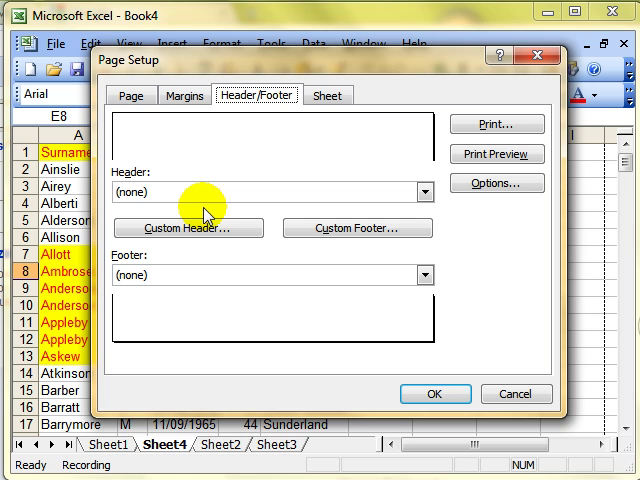
pyautogui.click(422, 192)
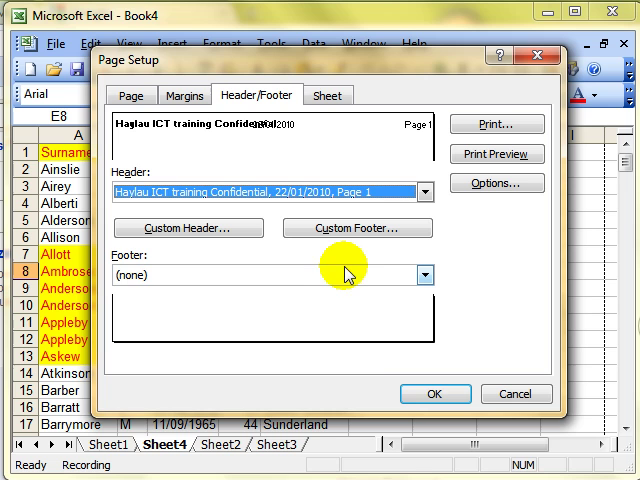
pyautogui.click(436, 392)
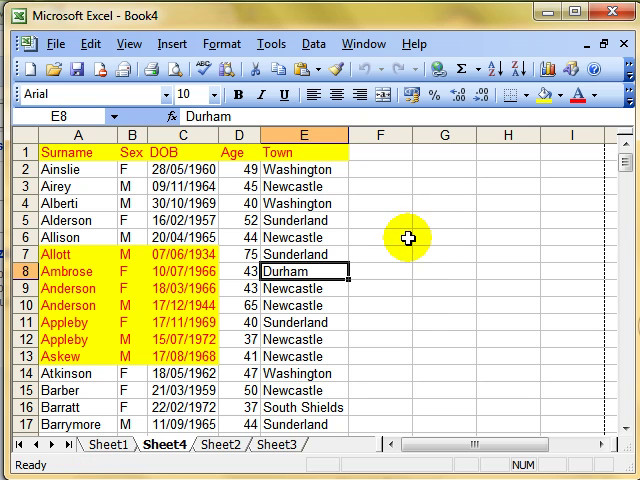
pyautogui.moveTo(172, 44)
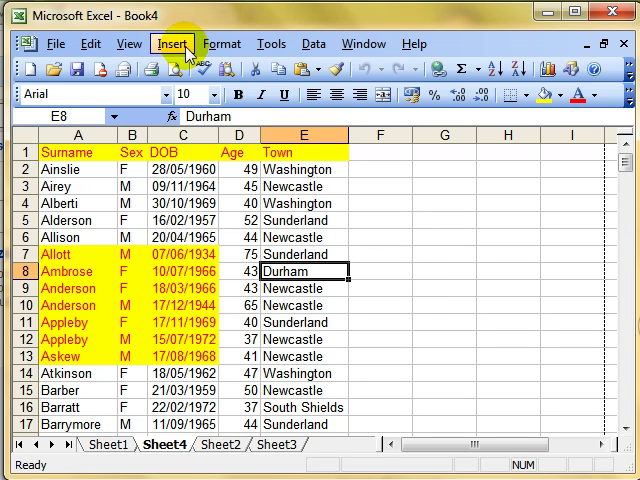
pyautogui.moveTo(130, 44)
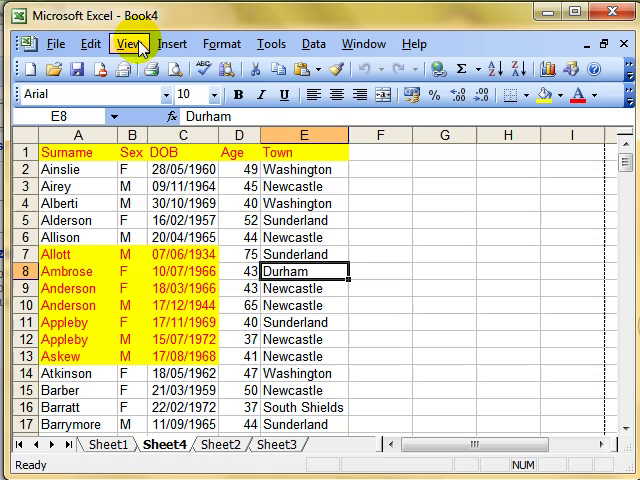
# Set the page header back to (none) so the sheet has no header
pyautogui.click(128, 44)
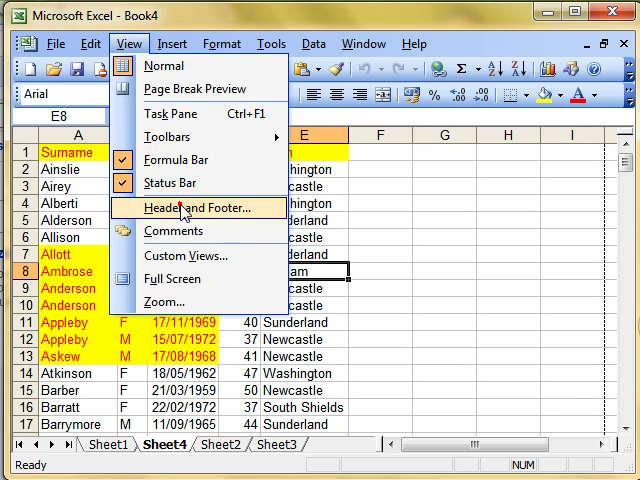
pyautogui.click(196, 208)
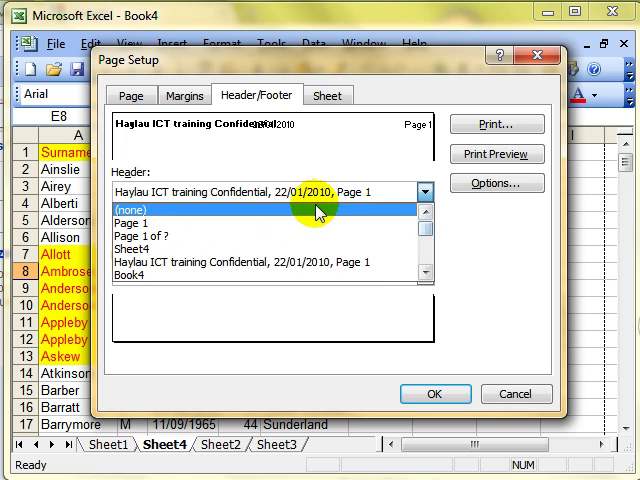
pyautogui.click(434, 392)
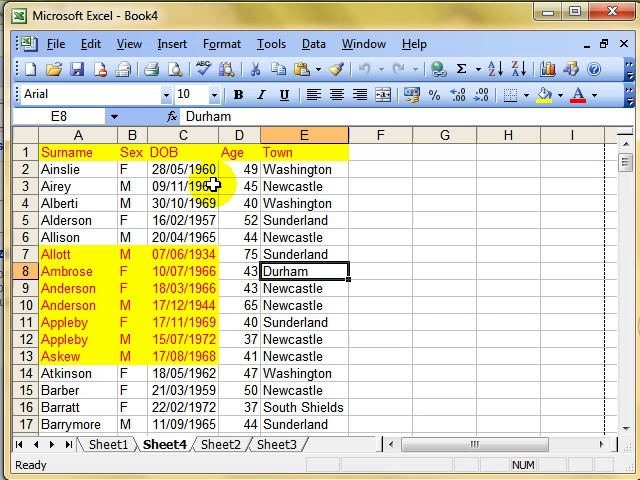
pyautogui.click(288, 44)
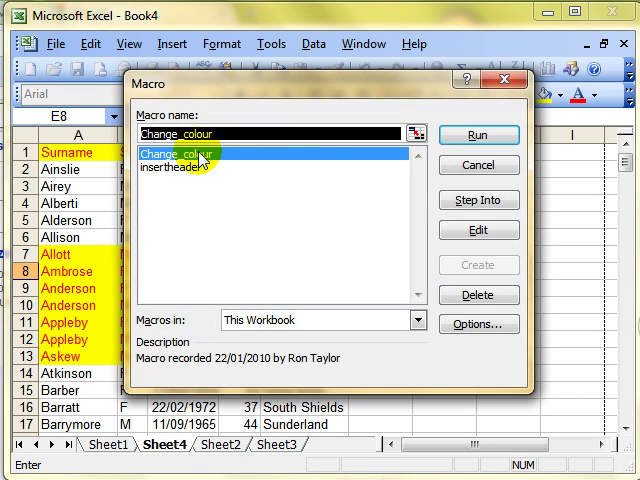
pyautogui.click(200, 168)
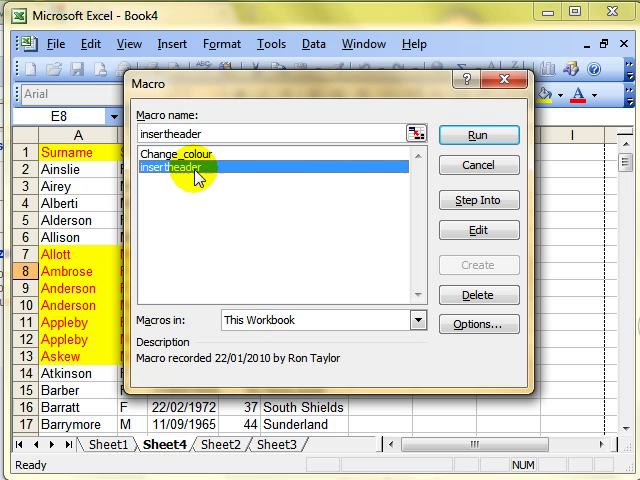
pyautogui.moveTo(480, 136)
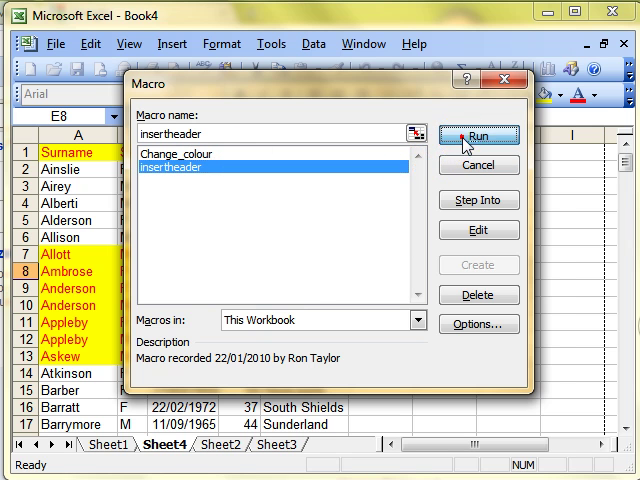
pyautogui.click(480, 136)
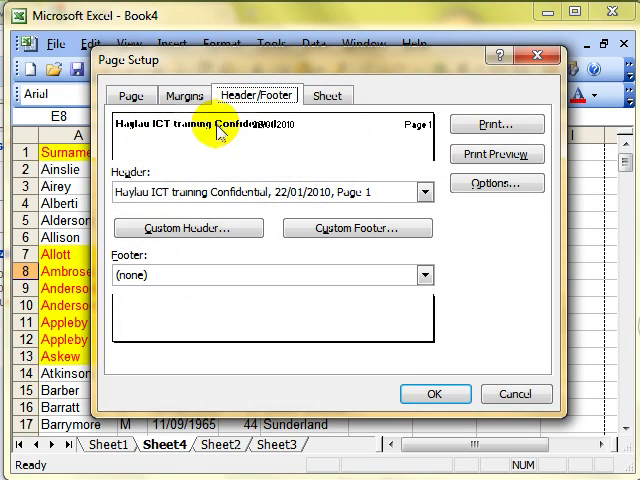
pyautogui.moveTo(516, 392)
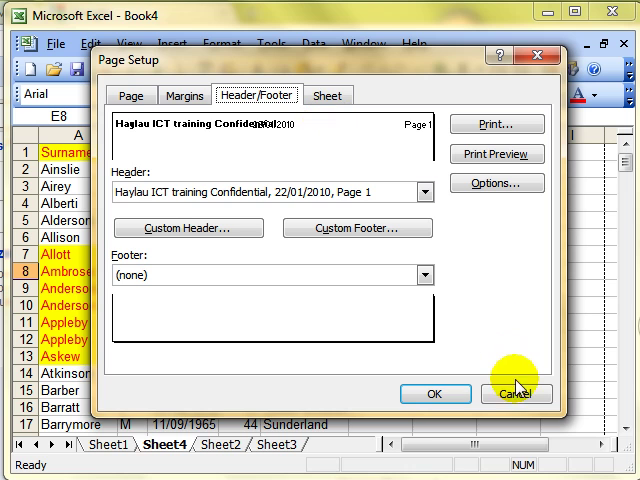
pyautogui.click(516, 392)
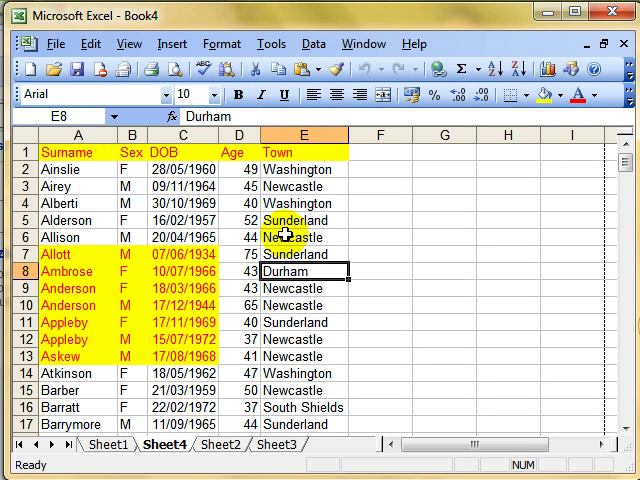
pyautogui.moveTo(150, 200)
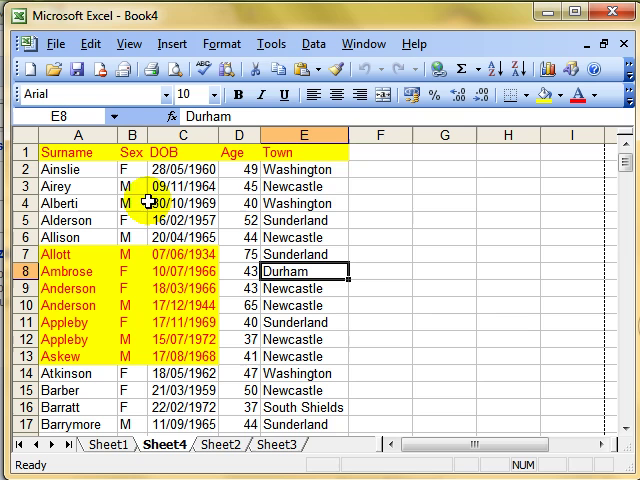
# Delete the insertheader macro from the Macro list
pyautogui.click(272, 44)
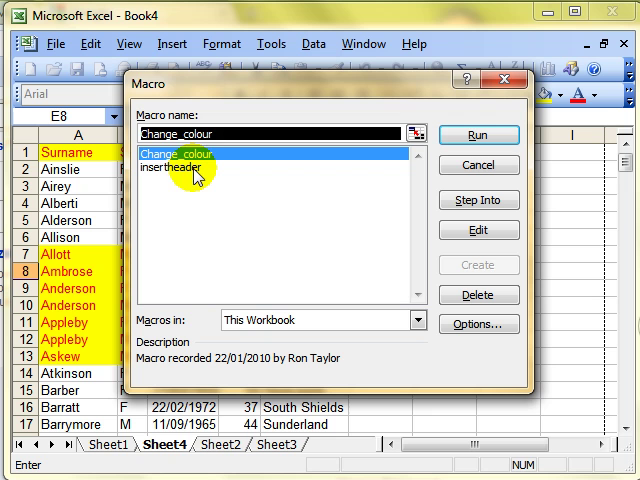
pyautogui.click(180, 178)
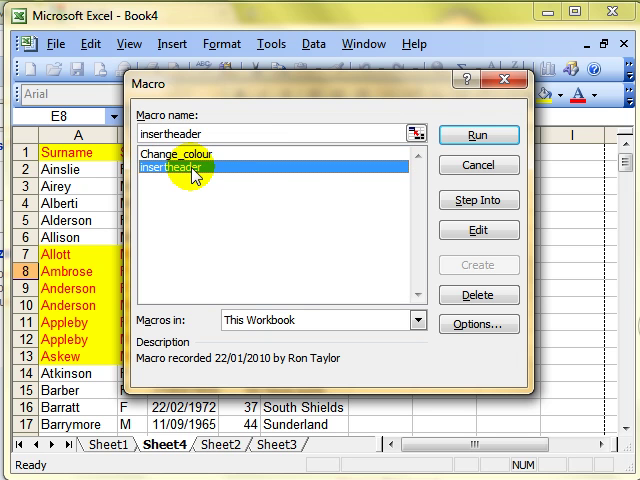
pyautogui.click(480, 294)
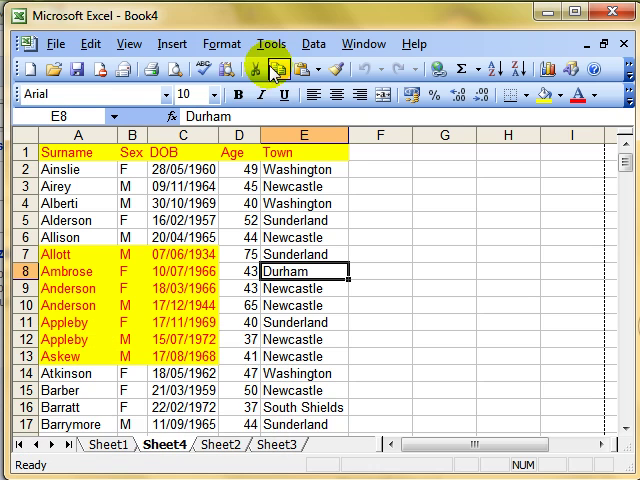
# Reopen the Macro list to confirm only Change_colour remains
pyautogui.click(272, 44)
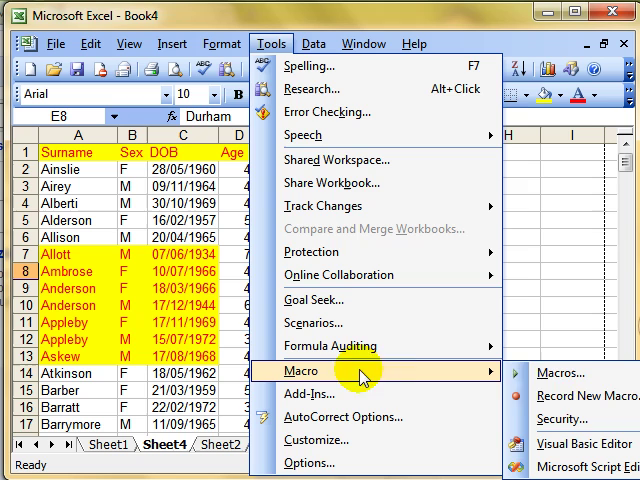
pyautogui.click(568, 372)
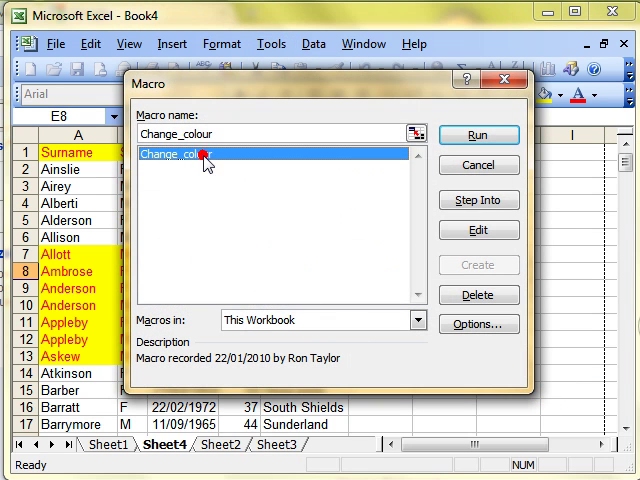
pyautogui.moveTo(308, 190)
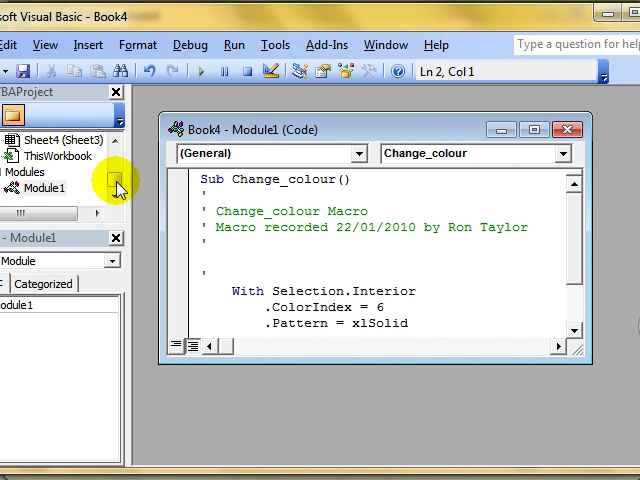
pyautogui.moveTo(578, 328)
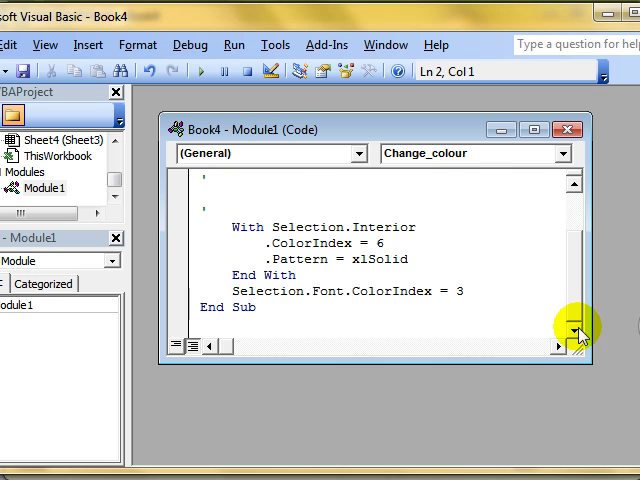
pyautogui.moveTo(356, 292)
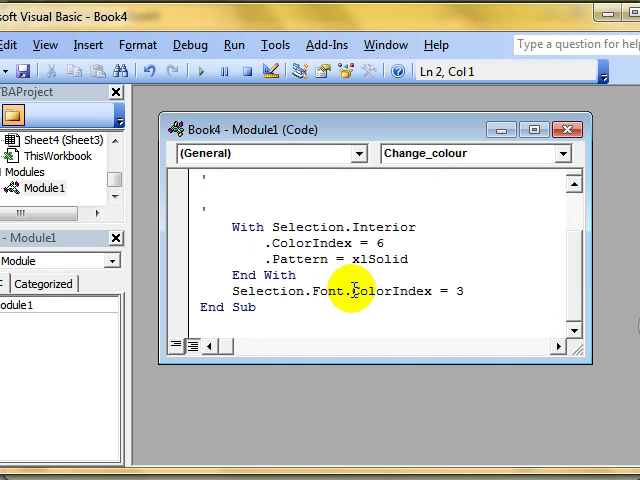
# Change Selection.Font.ColorIndex from 3 to 4 in the Change_colour code
pyautogui.click(462, 292)
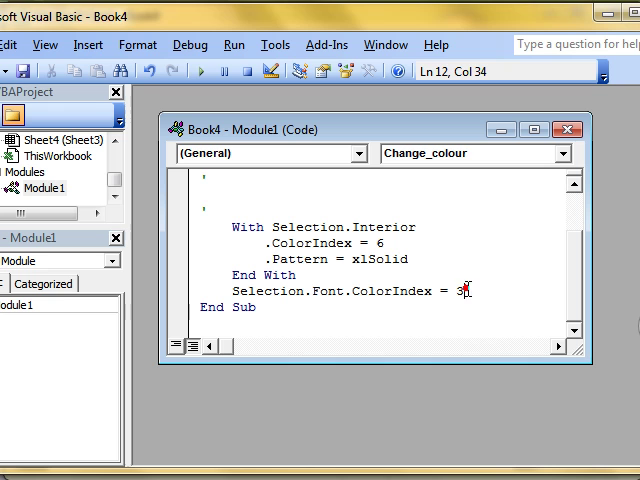
pyautogui.press('Backspace')
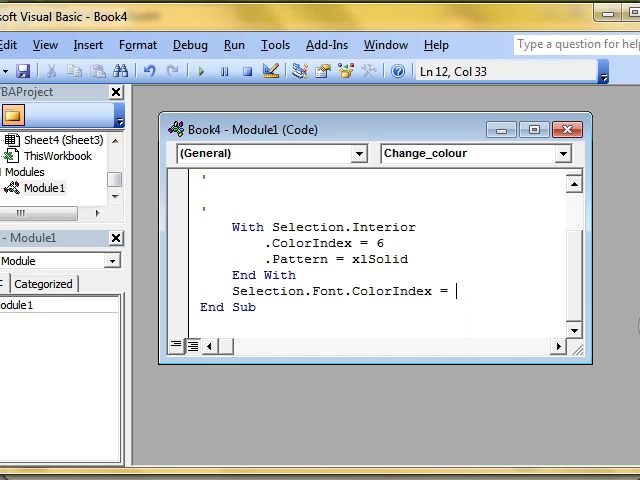
pyautogui.write('4')
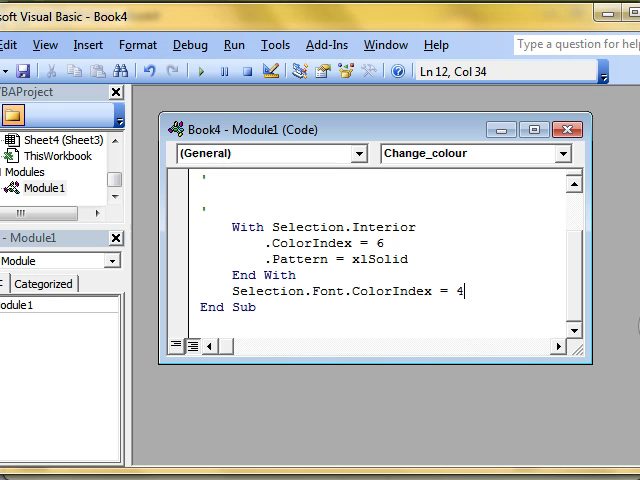
pyautogui.moveTo(332, 272)
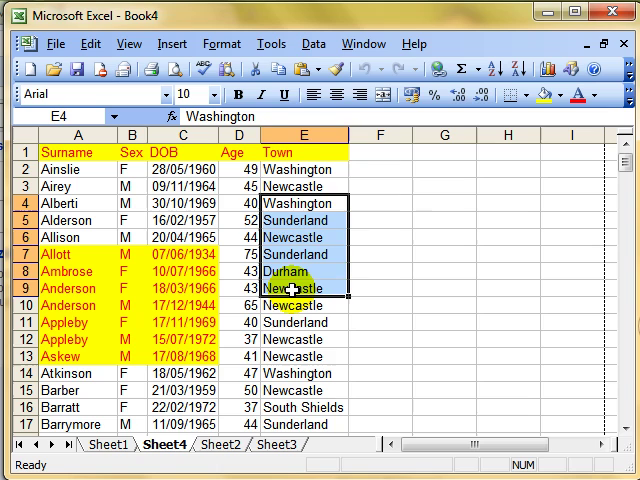
# Run Change_colour on the Town cells Washington to Newcastle, turning their text green
pyautogui.click(282, 44)
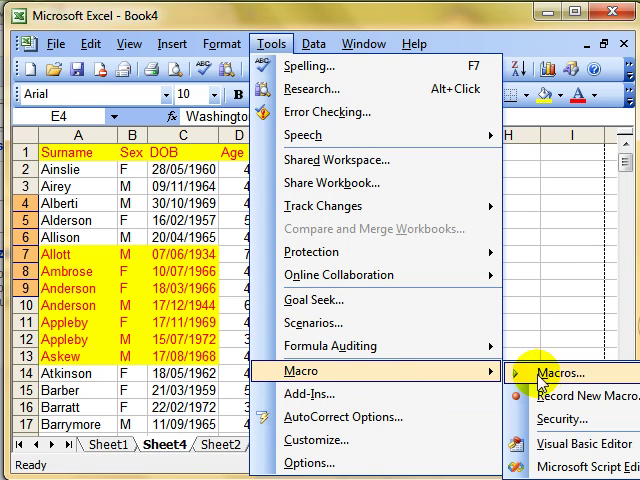
pyautogui.click(568, 372)
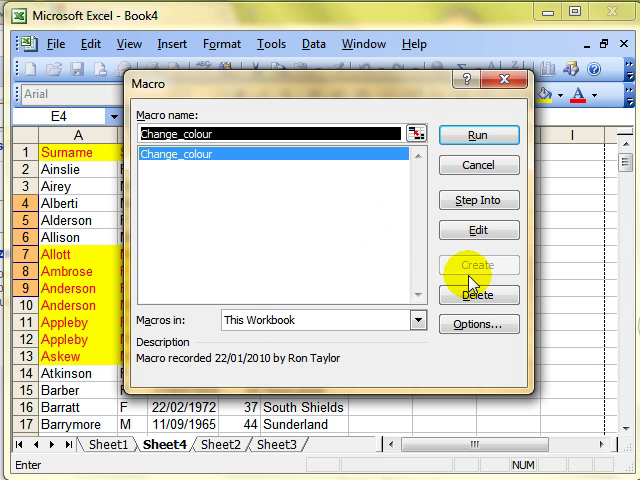
pyautogui.click(478, 136)
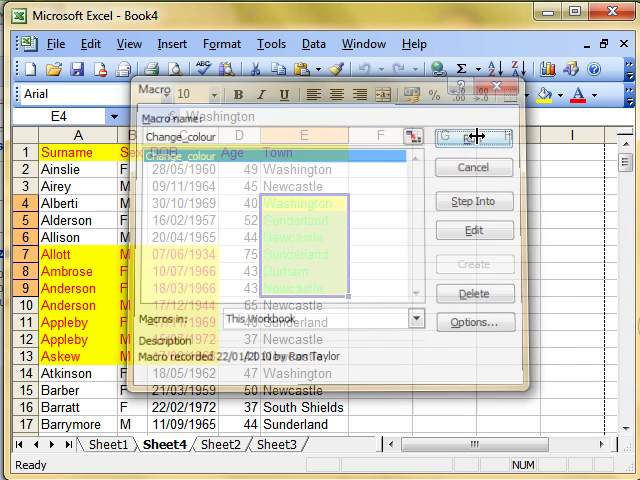
pyautogui.click(476, 136)
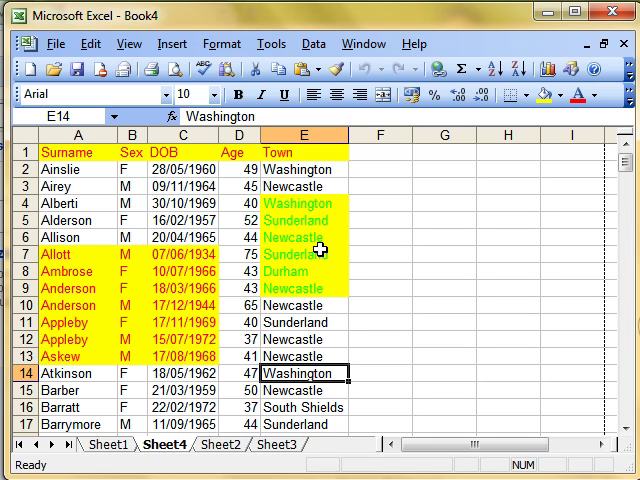
pyautogui.moveTo(336, 96)
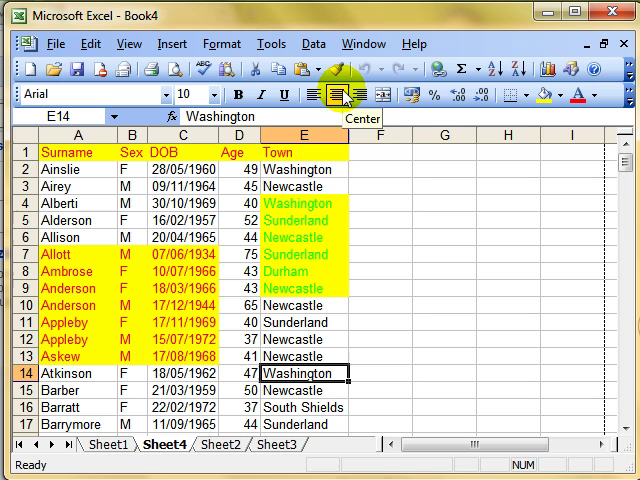
pyautogui.moveTo(312, 44)
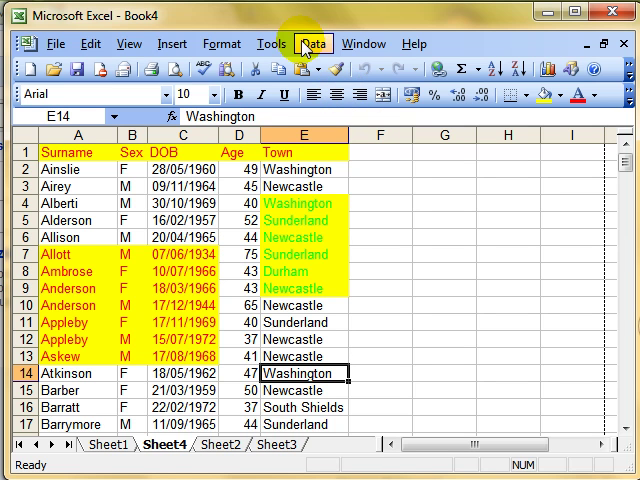
pyautogui.click(272, 44)
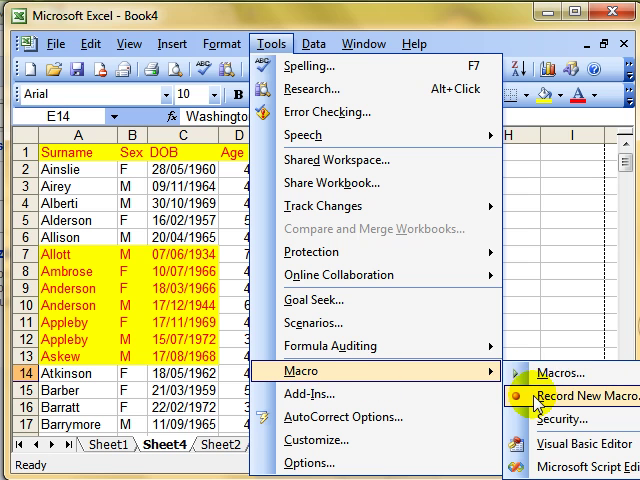
pyautogui.moveTo(570, 372)
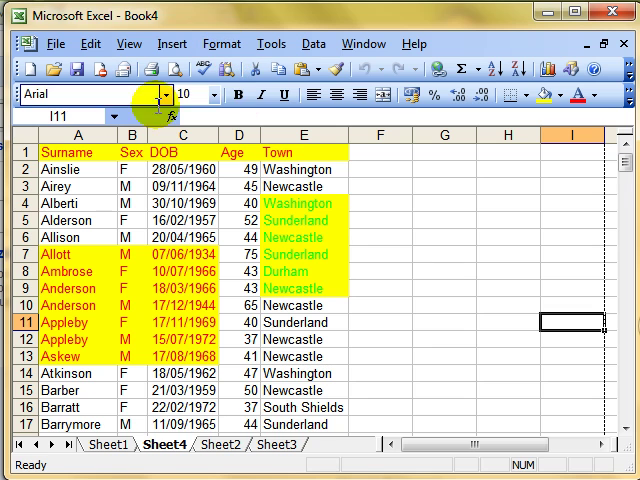
pyautogui.moveTo(156, 70)
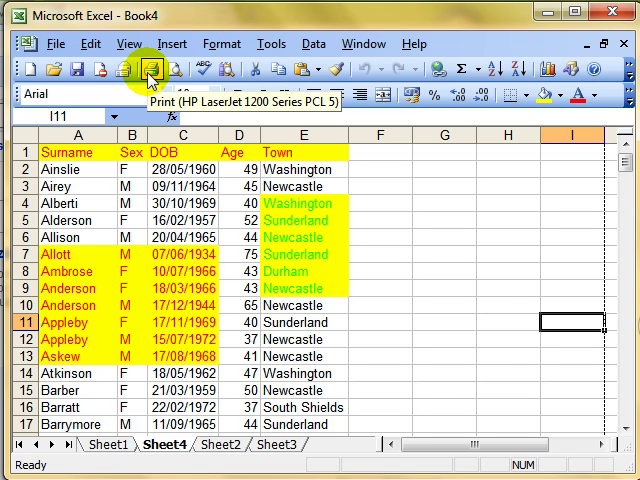
pyautogui.moveTo(218, 256)
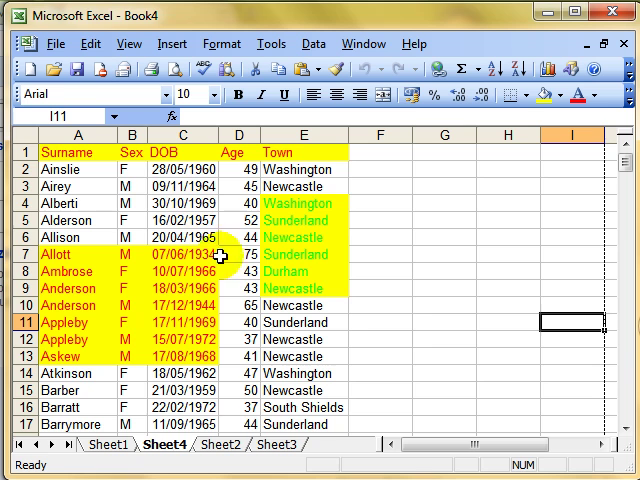